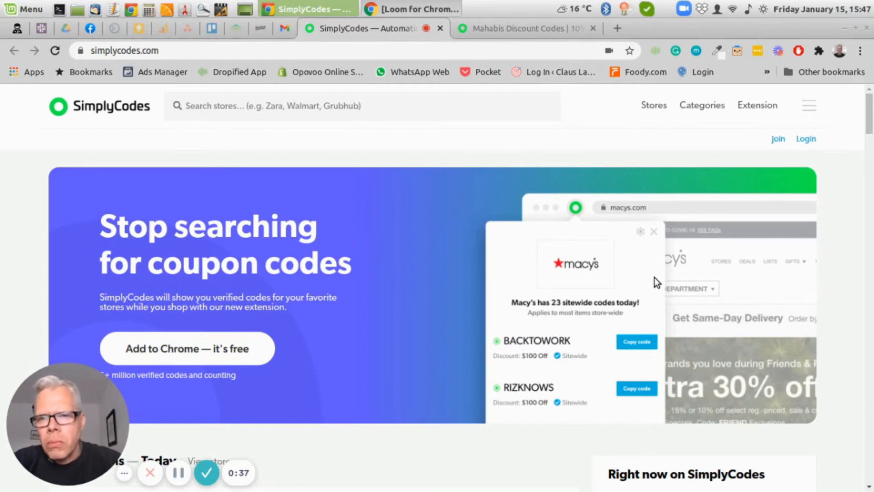
pyautogui.moveTo(456, 172)
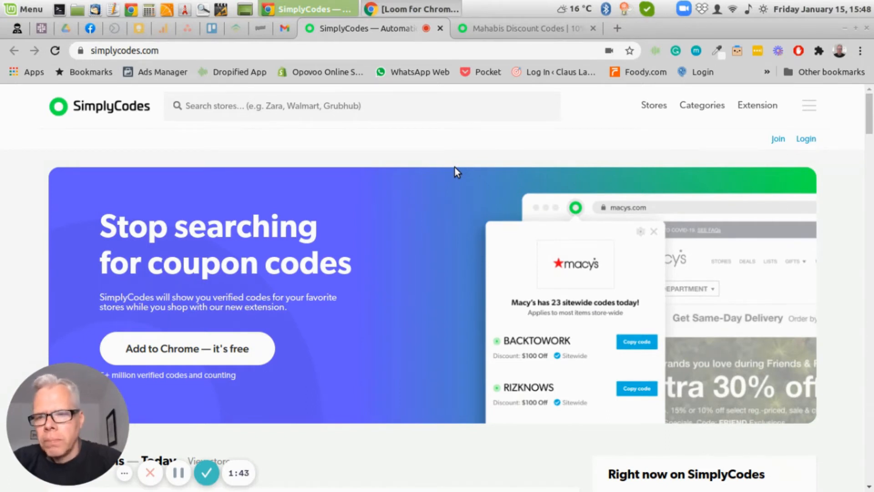
pyautogui.moveTo(153, 155)
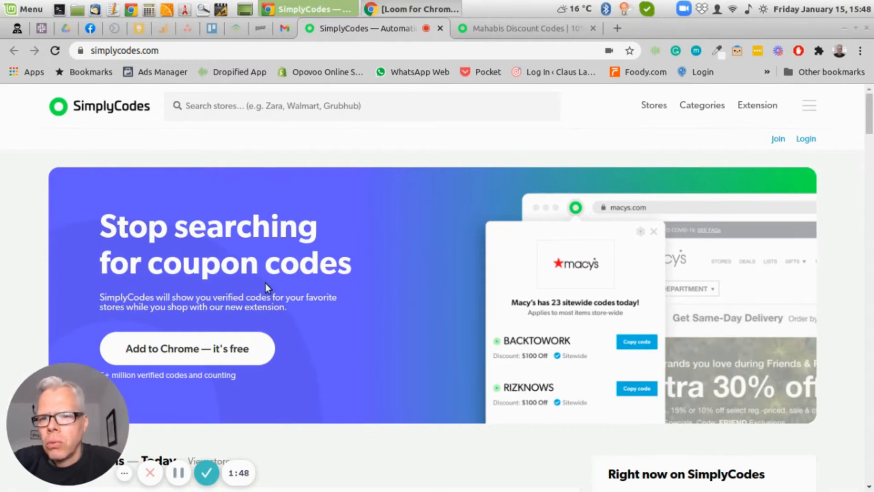
pyautogui.moveTo(304, 207)
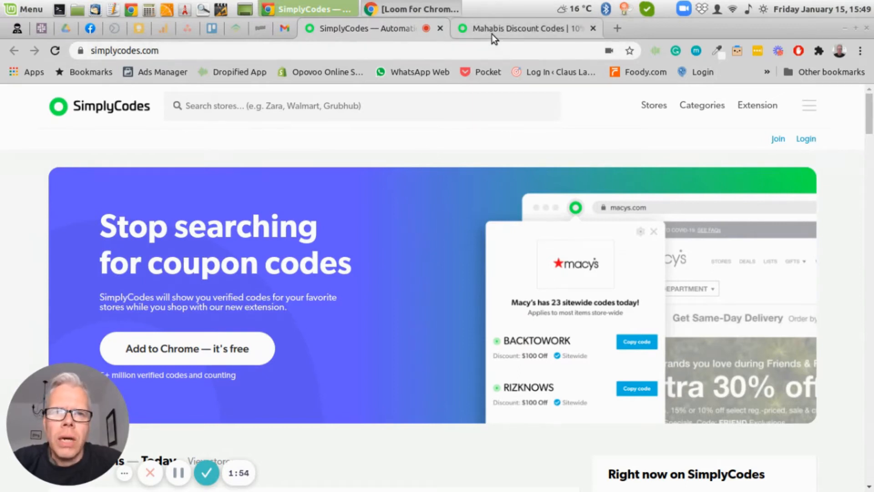
# - Switch to the Mahabis Discount Codes page and review its three verified 10% off storewide codes
pyautogui.click(524, 28)
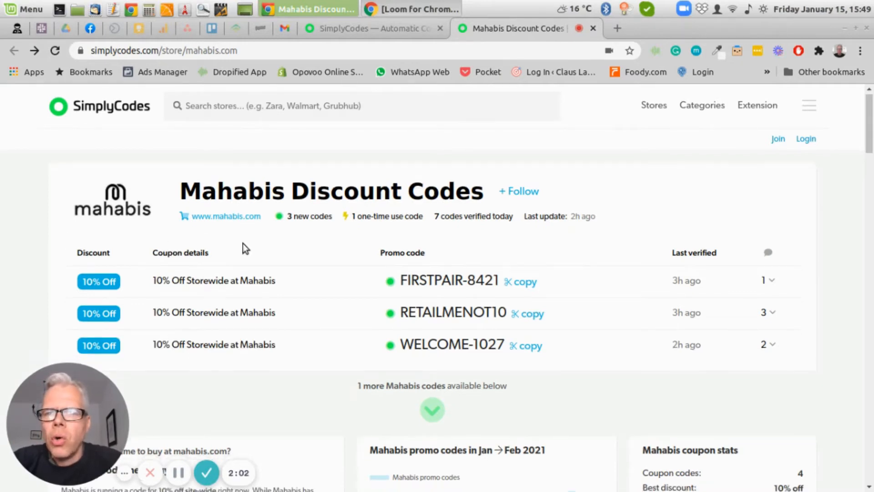
pyautogui.scroll(-3)
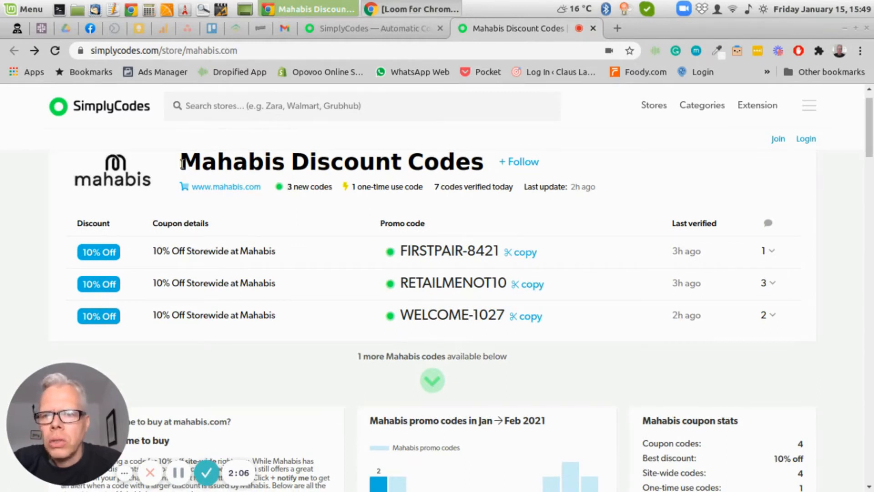
pyautogui.moveTo(333, 237)
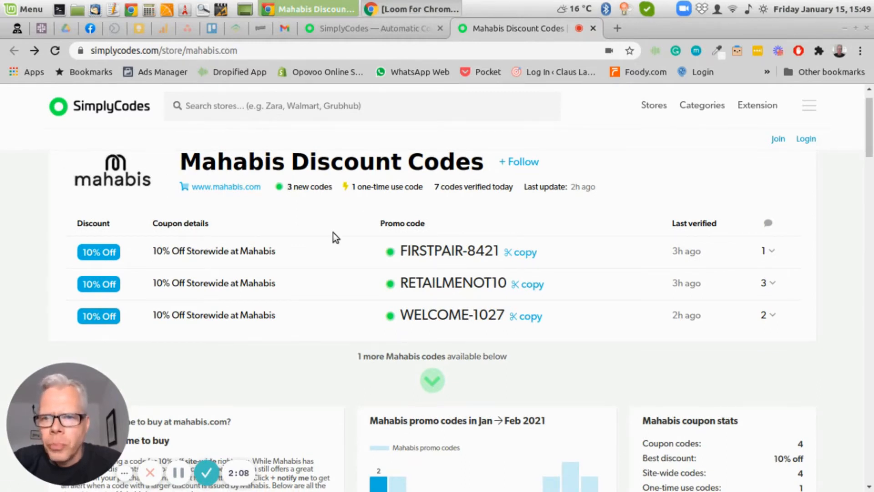
pyautogui.scroll(-3)
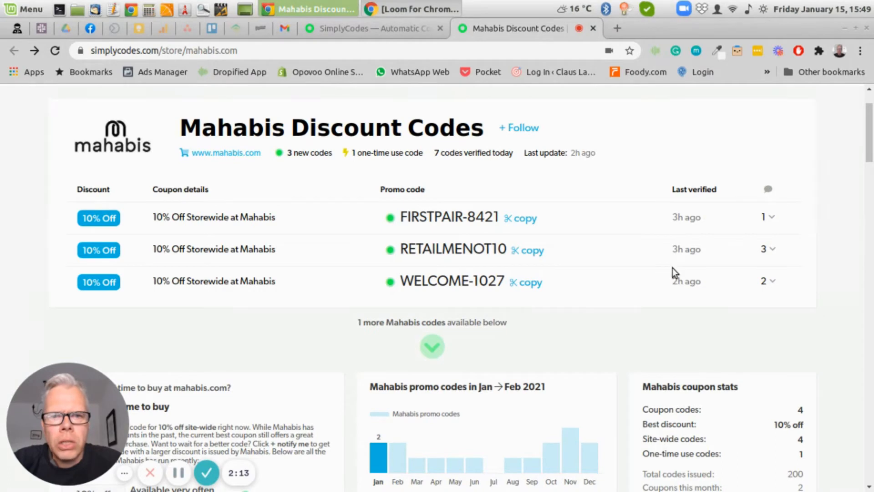
pyautogui.moveTo(680, 283)
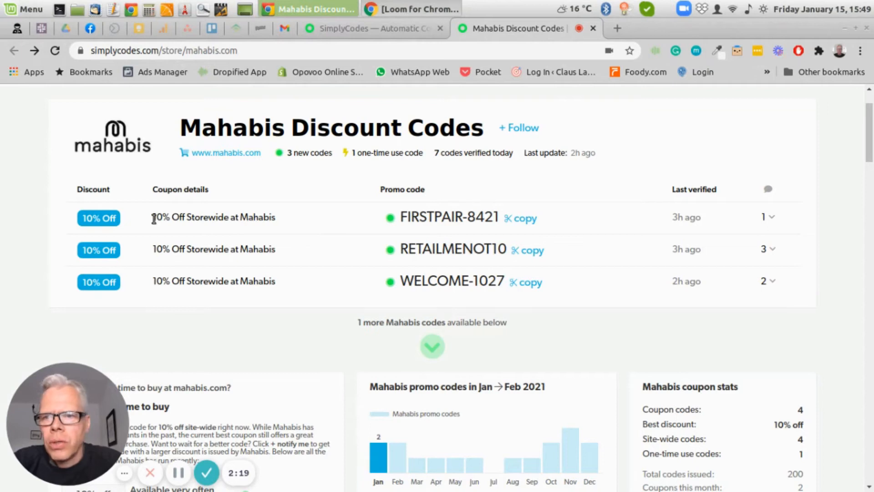
pyautogui.moveTo(173, 237)
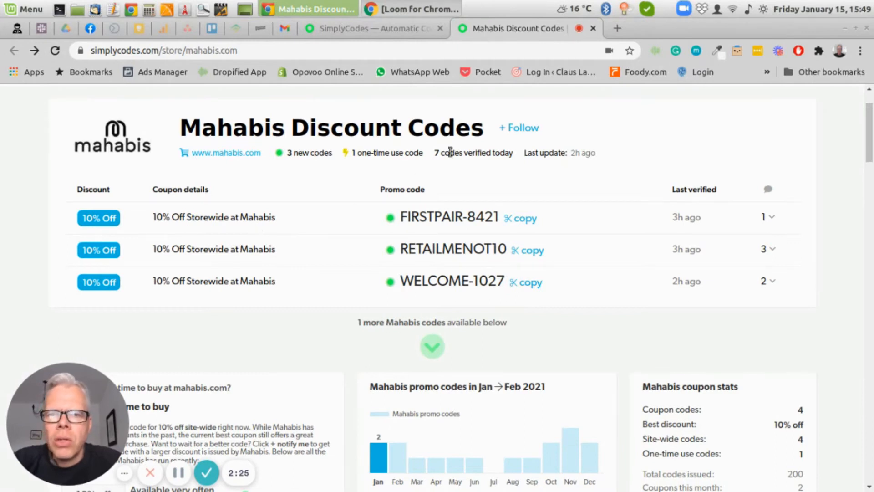
pyautogui.moveTo(273, 251)
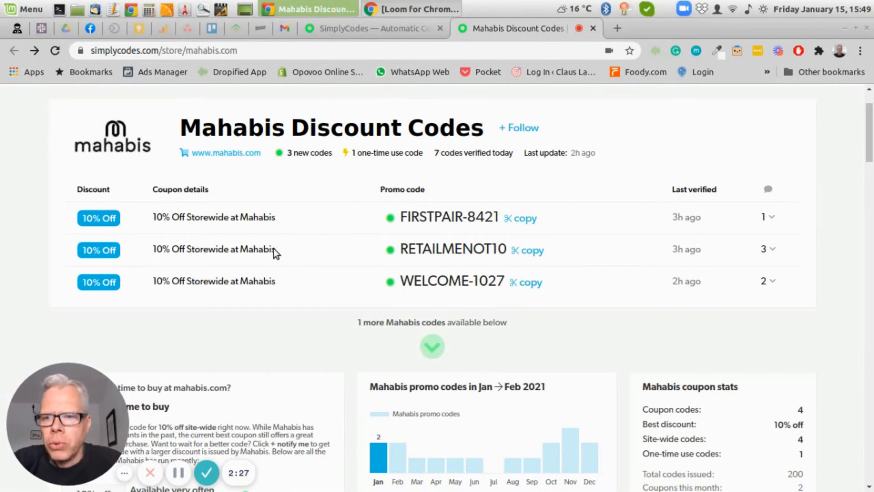
pyautogui.click(431, 346)
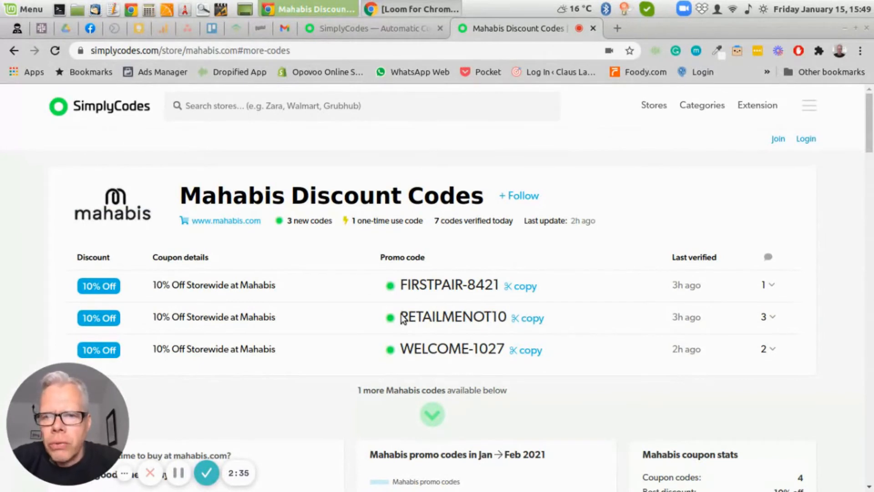
pyautogui.moveTo(436, 310)
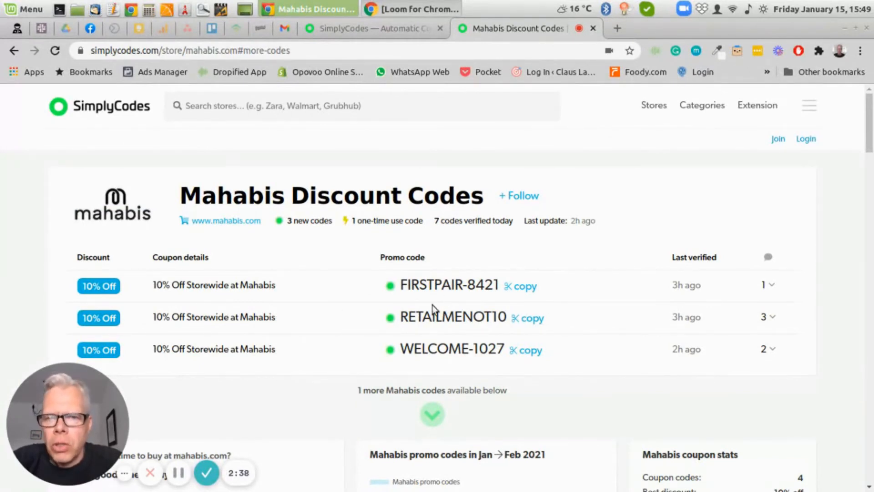
# - Scroll down to the 'Is now a good time to buy' advice and the monthly promo-code chart
pyautogui.scroll(-3)
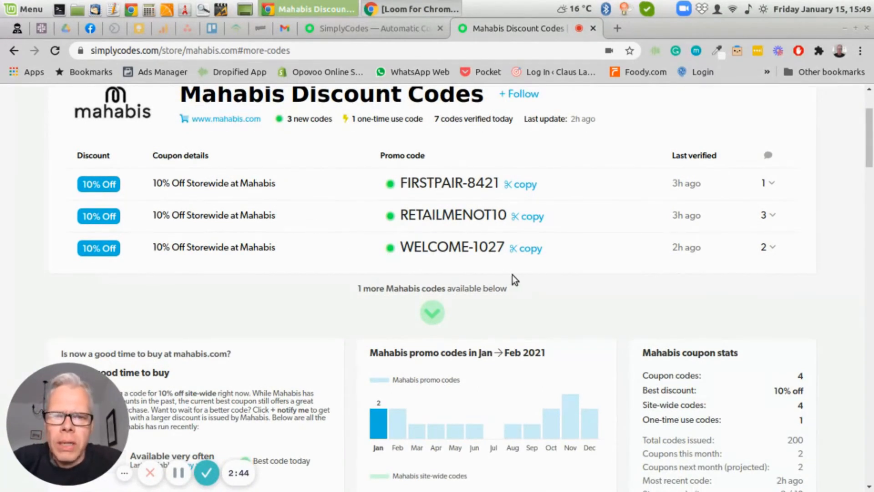
pyautogui.scroll(-3)
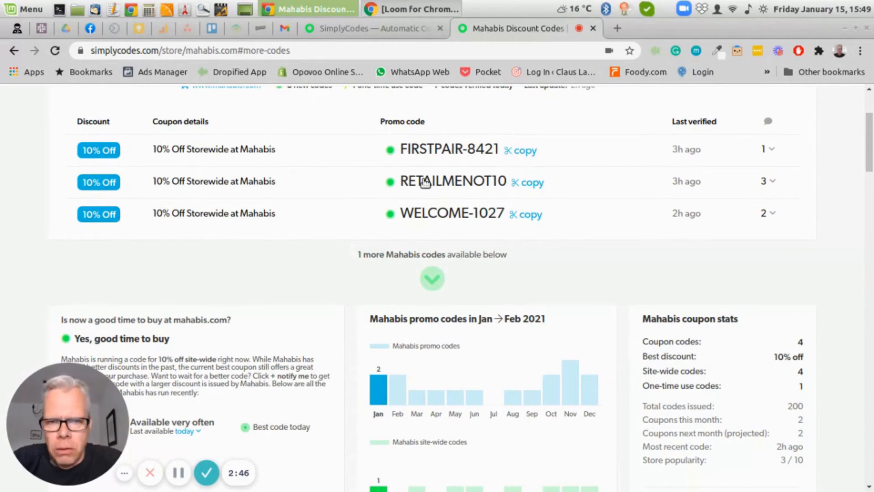
pyautogui.scroll(-3)
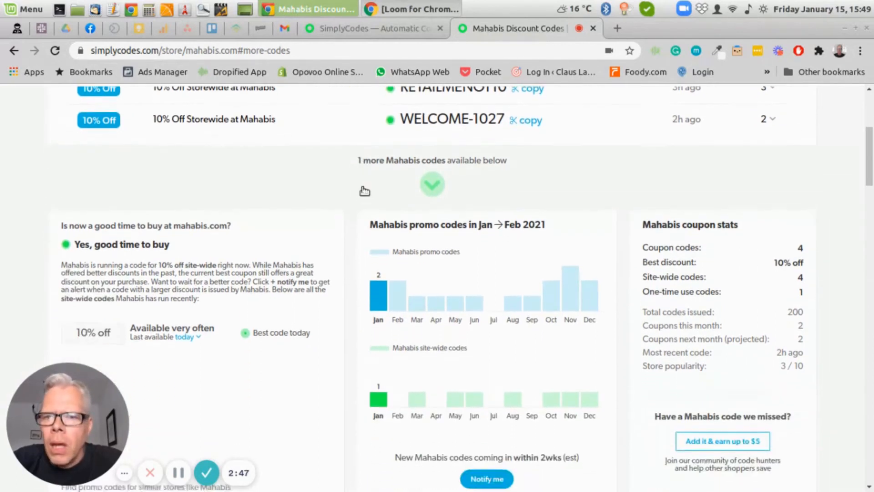
pyautogui.scroll(-3)
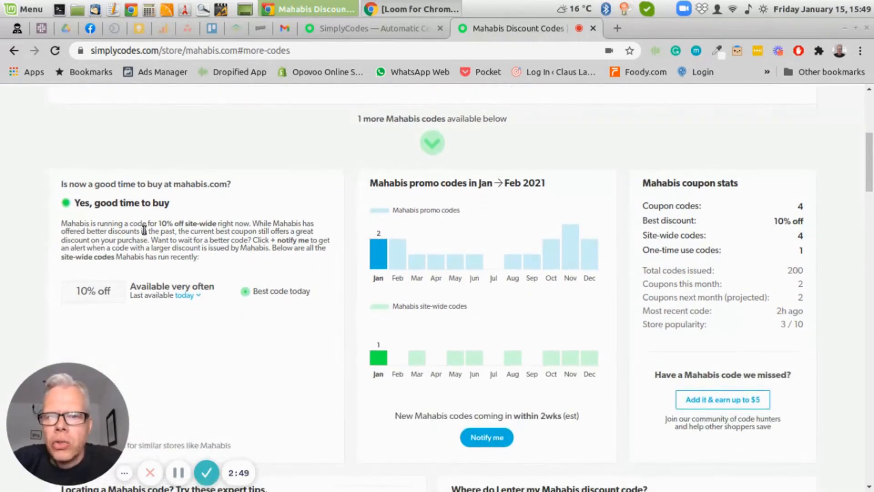
pyautogui.moveTo(108, 274)
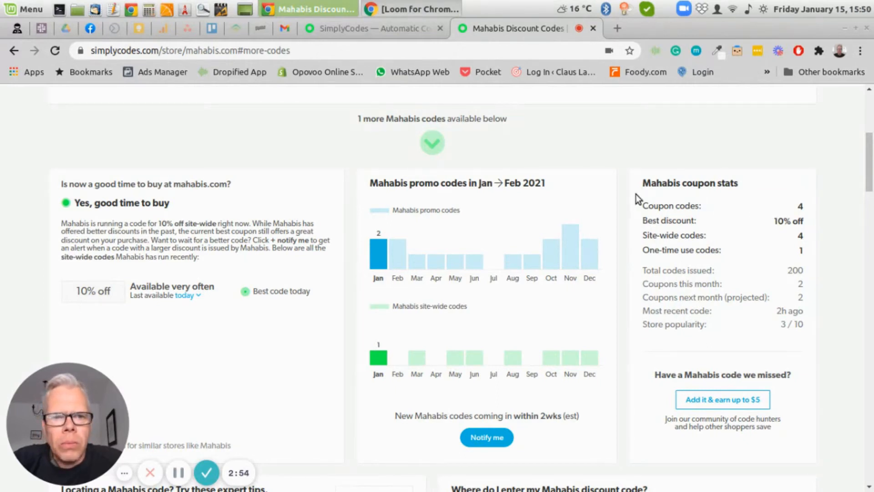
pyautogui.moveTo(683, 234)
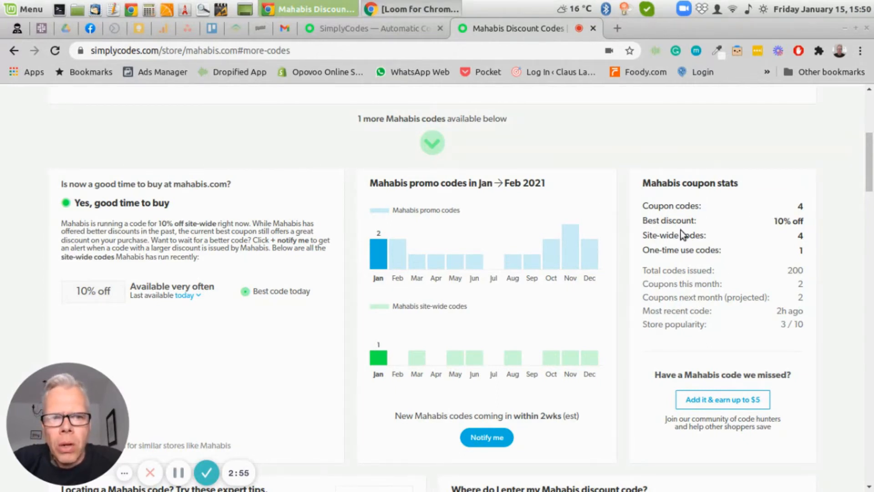
pyautogui.scroll(-3)
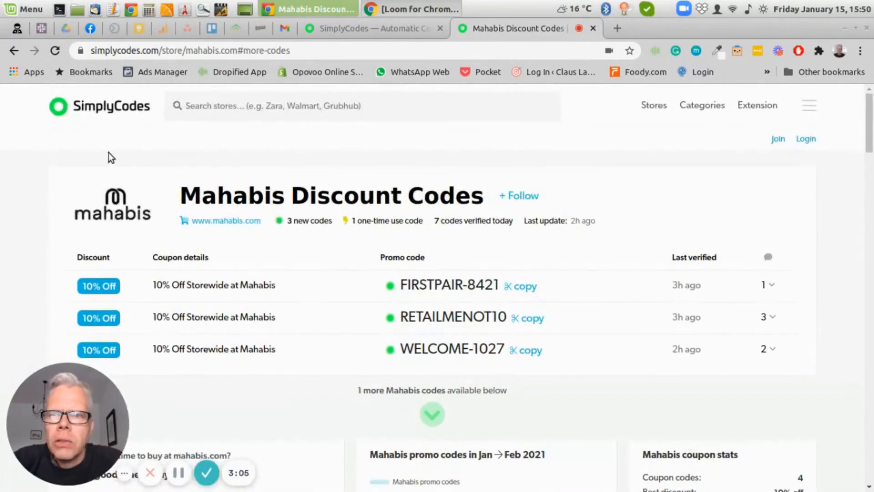
# - Continue down to the Mahabis coupon stats: four codes, 10% best discount, code history
pyautogui.scroll(-3)
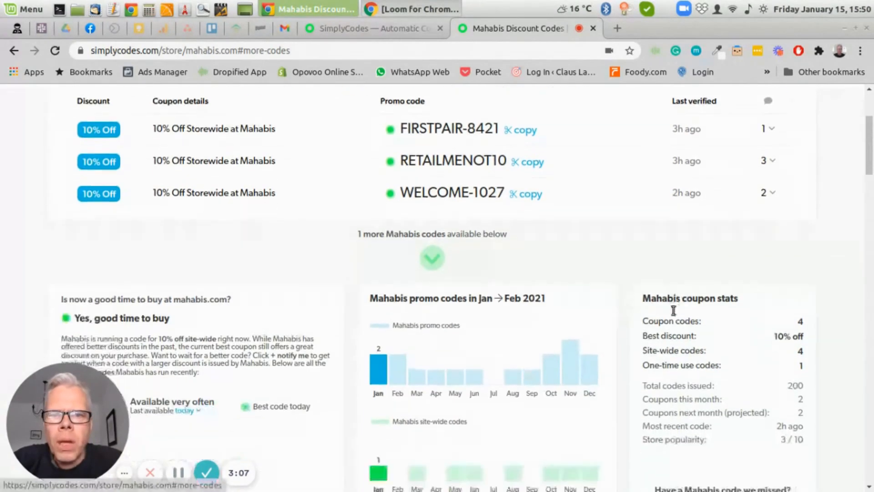
pyautogui.scroll(-3)
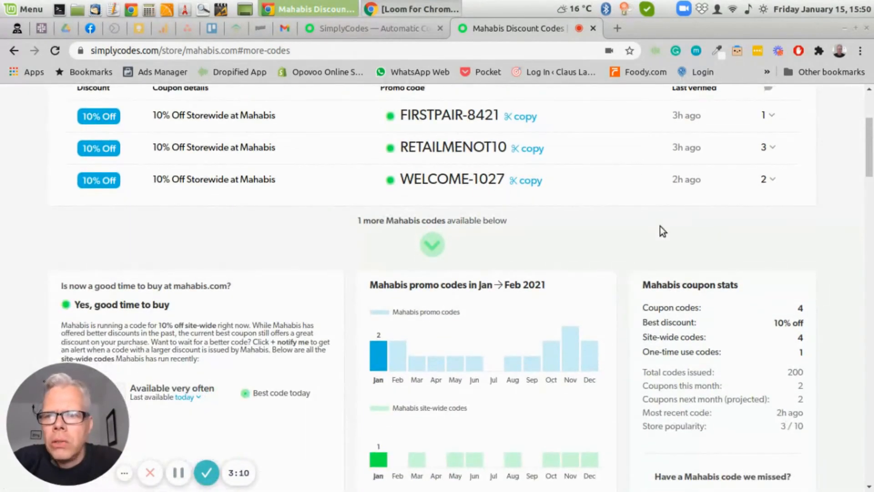
pyautogui.scroll(-3)
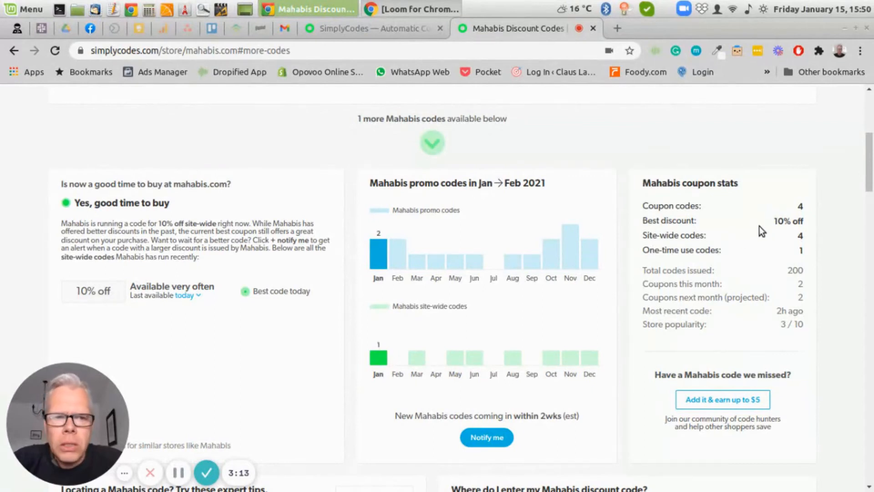
pyautogui.moveTo(724, 234)
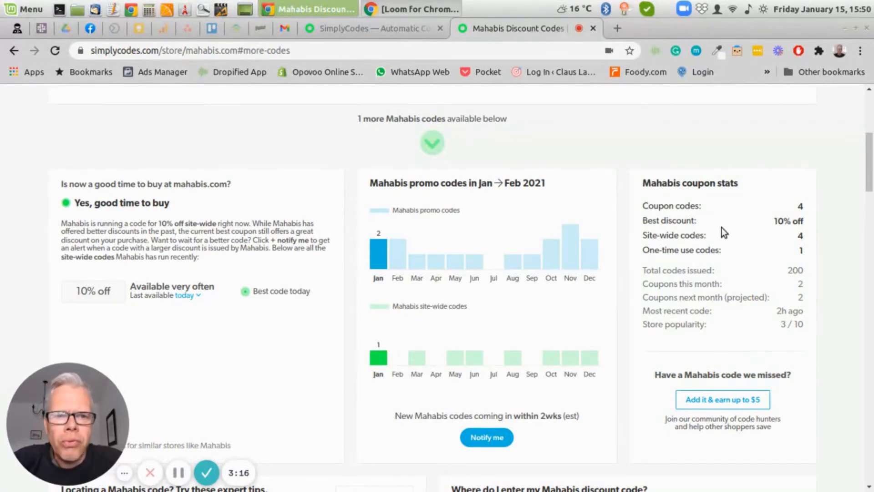
pyautogui.scroll(-3)
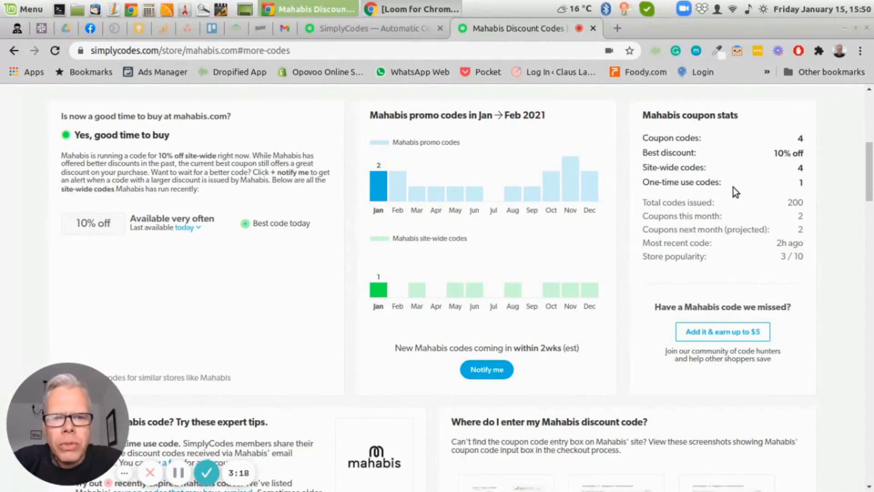
# - Scroll to the Mahabis expert tips and the checkout code-entry screenshots, including code WELCOME-6357
pyautogui.scroll(-3)
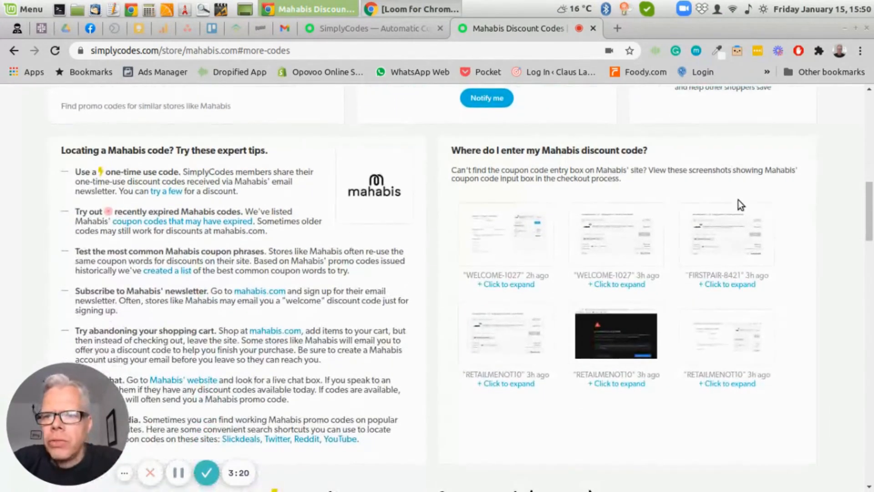
pyautogui.scroll(-3)
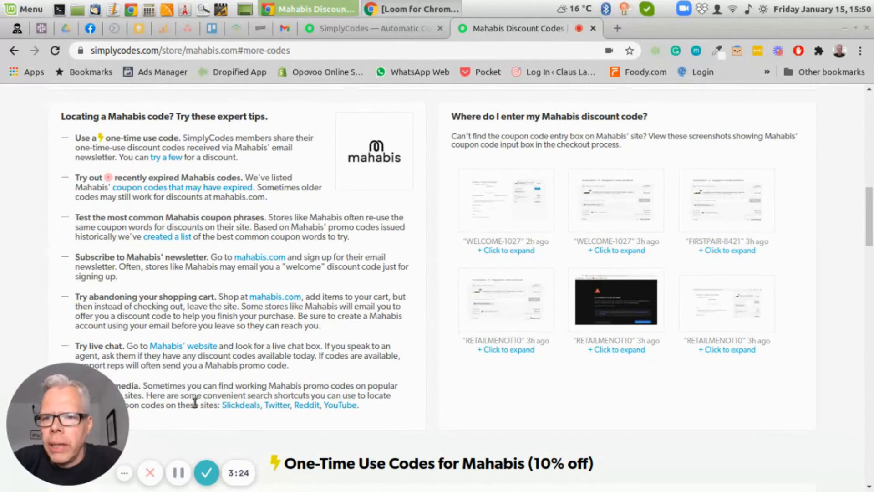
pyautogui.moveTo(116, 173)
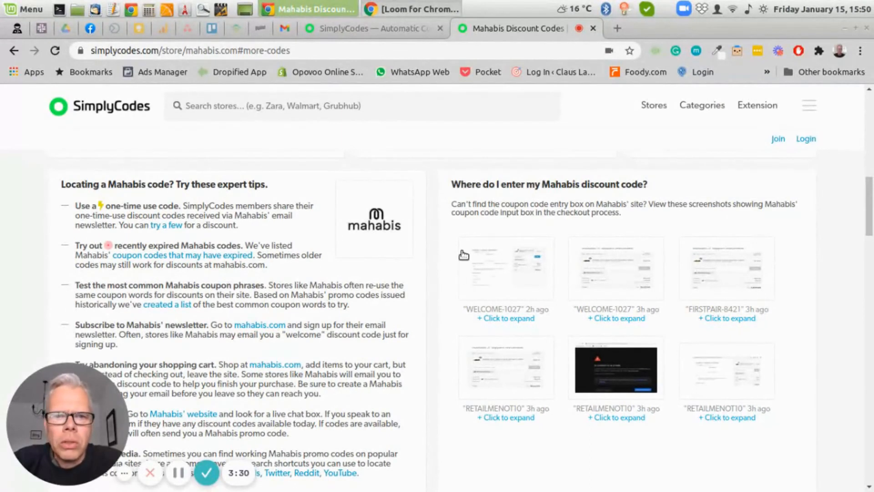
pyautogui.scroll(-3)
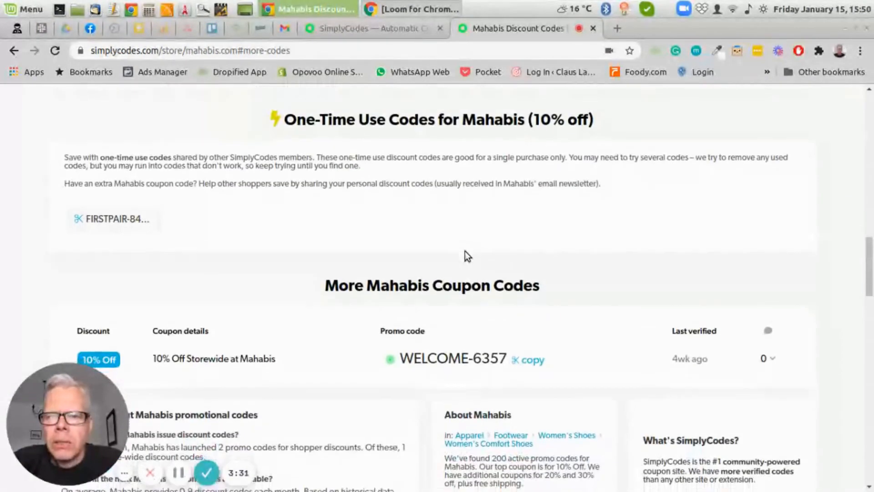
# - Scroll past the Questions and About Mahabis sections to the commonly issued coupon phrases
pyautogui.scroll(-3)
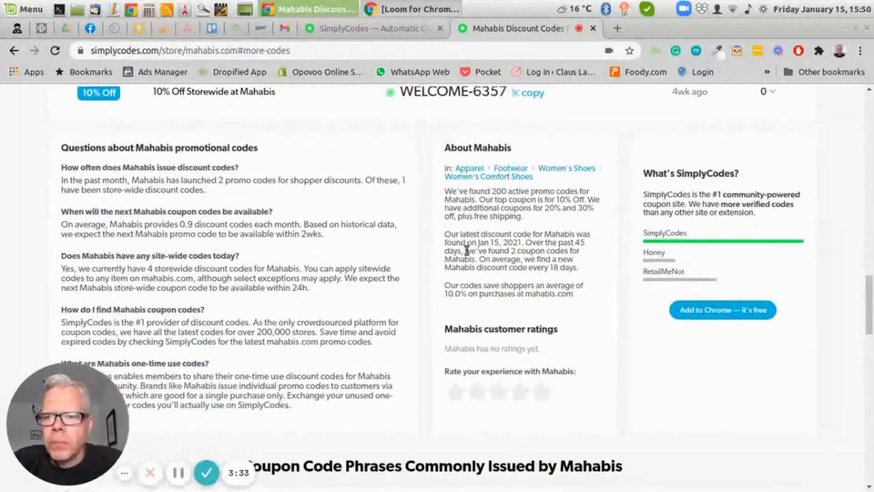
pyautogui.scroll(-3)
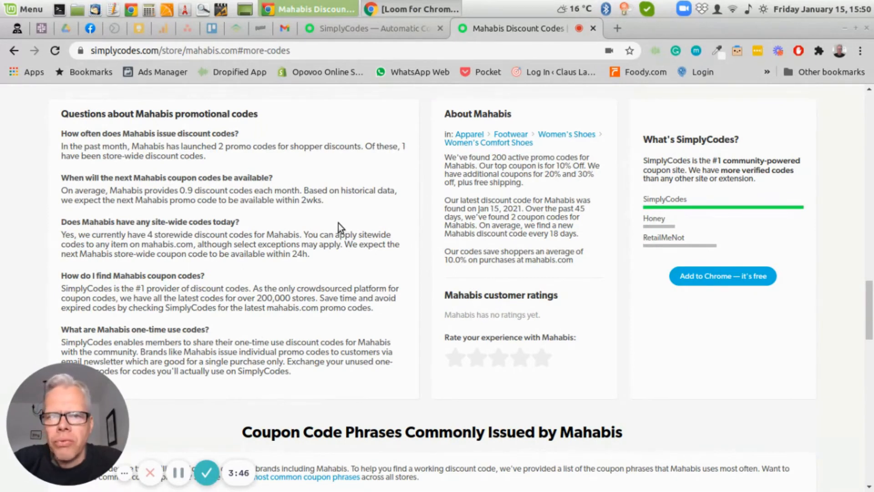
pyautogui.scroll(-3)
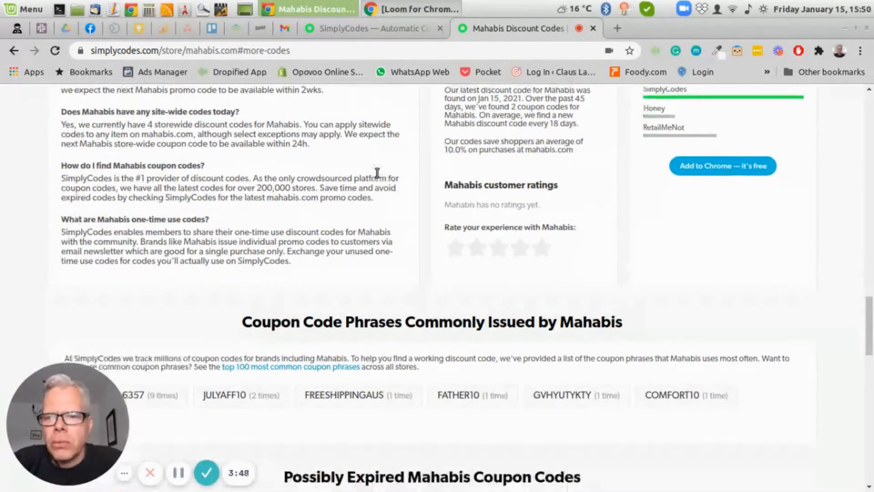
pyautogui.scroll(-3)
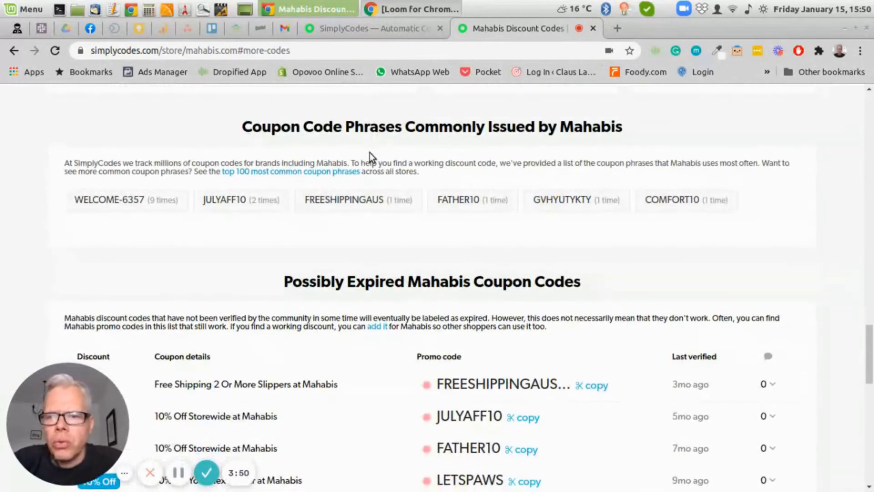
# - Scroll through the possibly expired codes table (JULYAFF10, FATHER10, PINK20) down to 'Expand all codes'
pyautogui.scroll(-3)
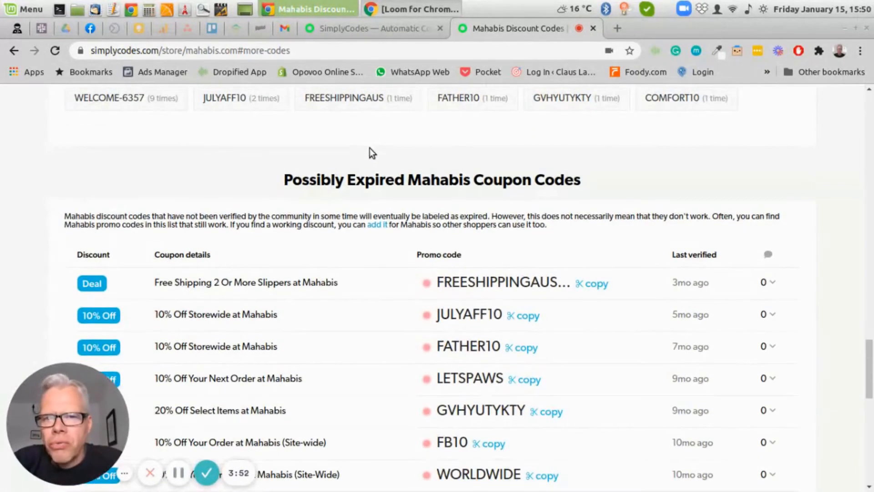
pyautogui.scroll(-3)
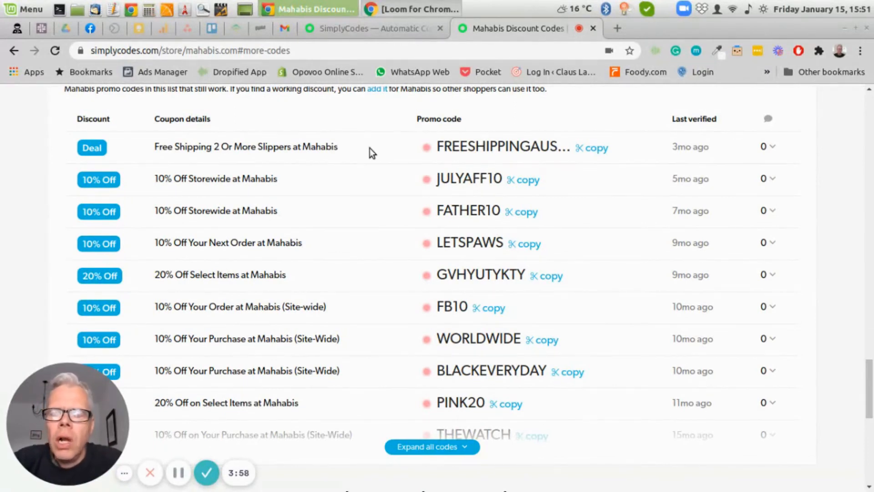
pyautogui.moveTo(289, 235)
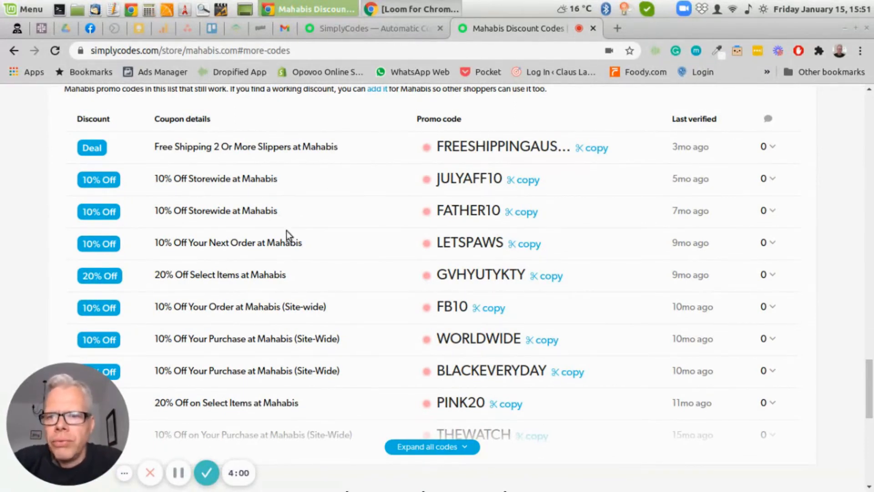
pyautogui.moveTo(409, 226)
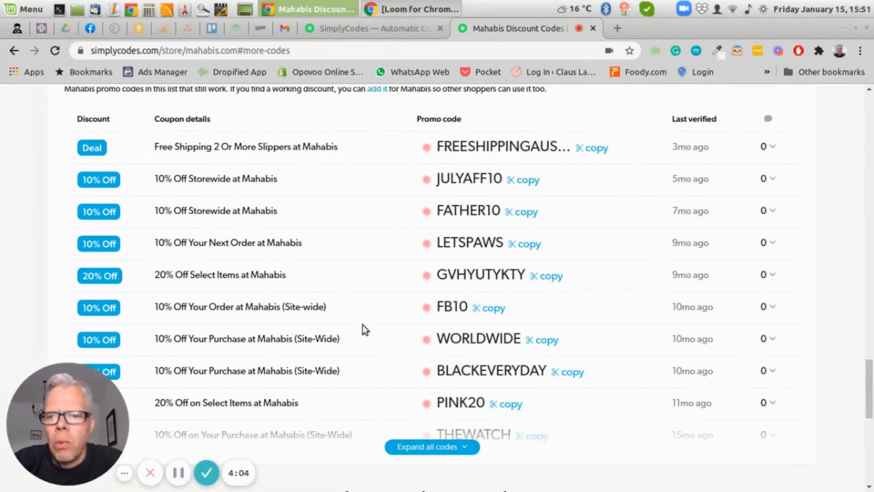
pyautogui.scroll(-3)
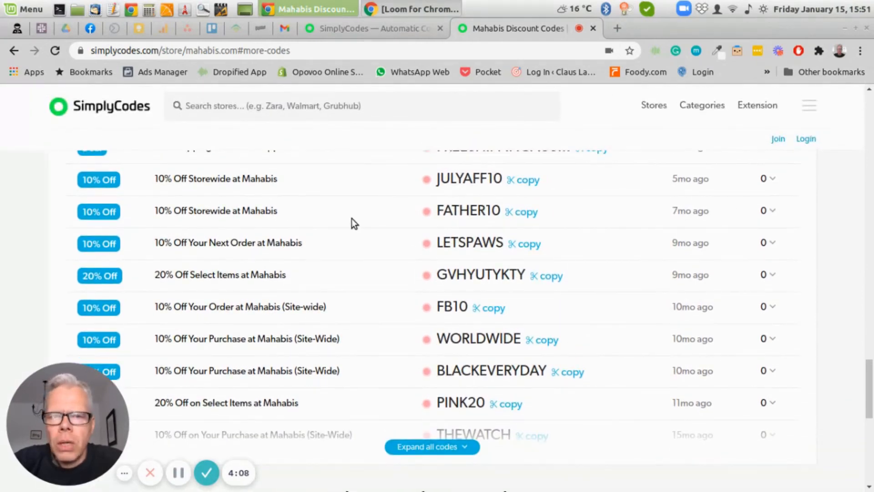
pyautogui.moveTo(317, 218)
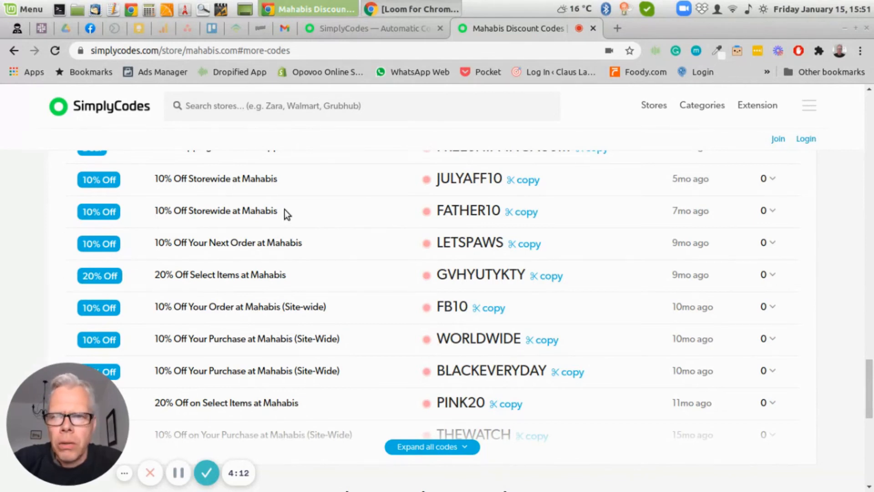
pyautogui.moveTo(341, 261)
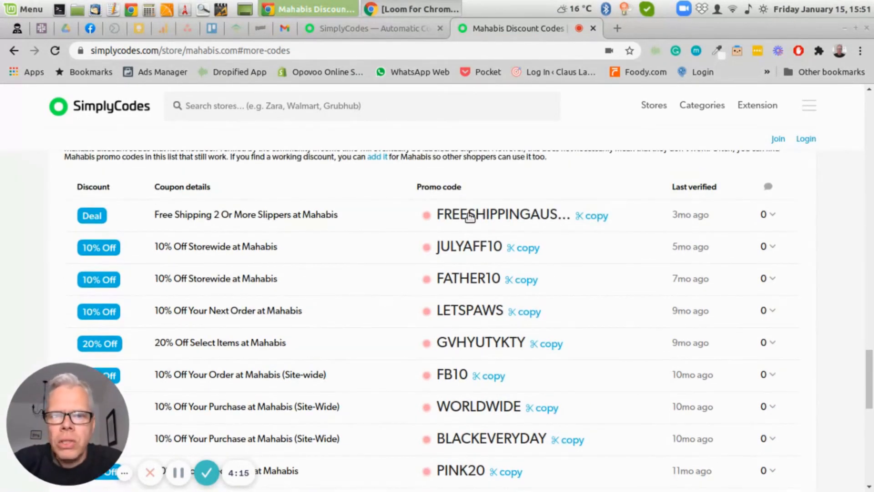
pyautogui.scroll(-3)
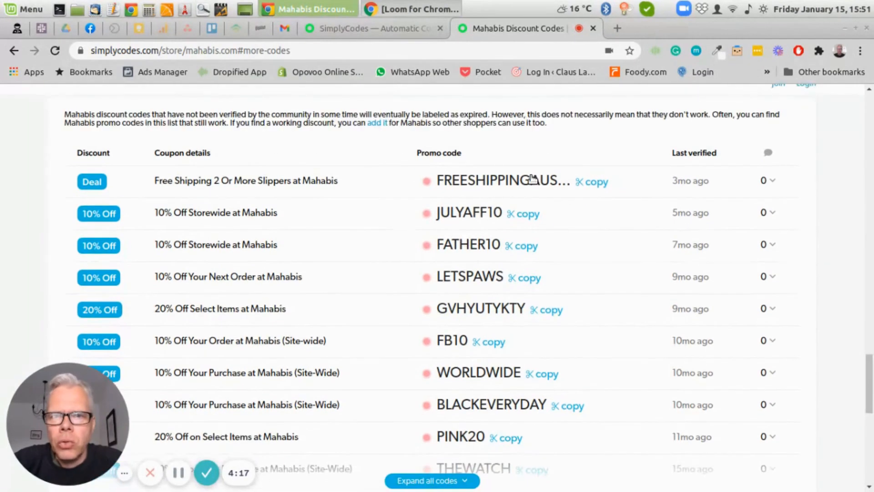
pyautogui.moveTo(476, 451)
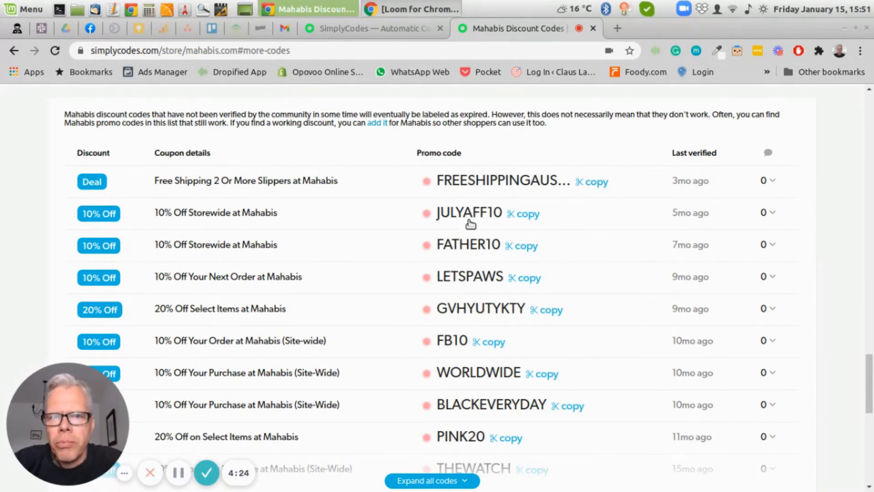
pyautogui.moveTo(460, 220)
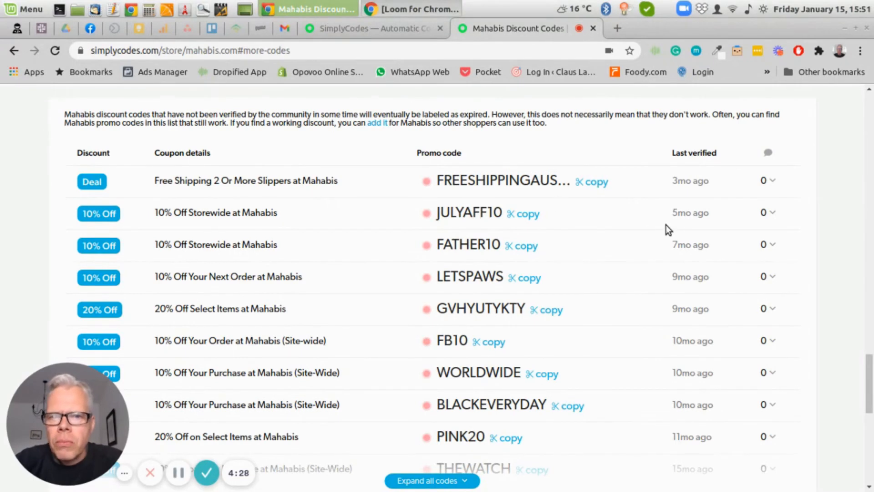
pyautogui.scroll(-3)
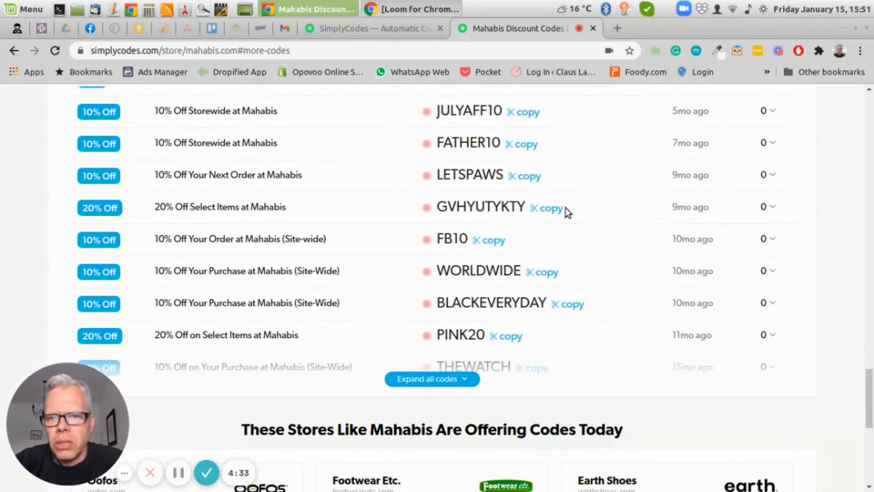
# - Scroll through the nine similar-store cards from Oofos to Aetrex, then return to the page top
pyautogui.scroll(-3)
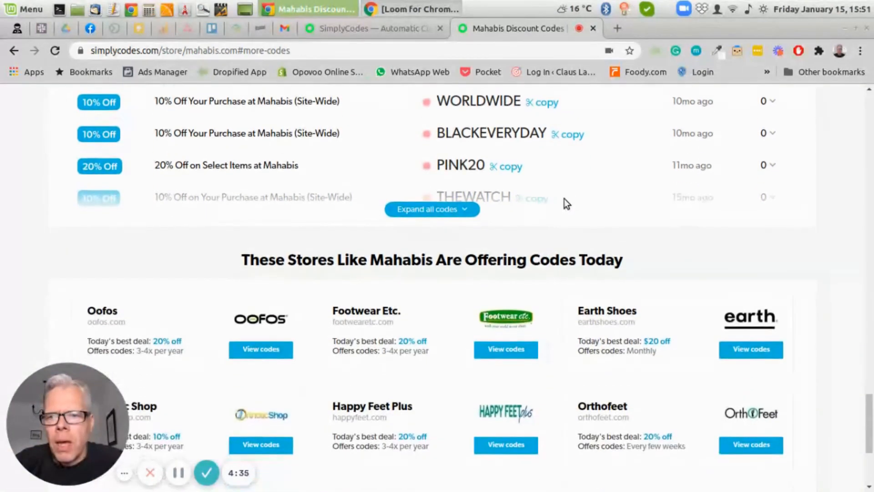
pyautogui.scroll(-3)
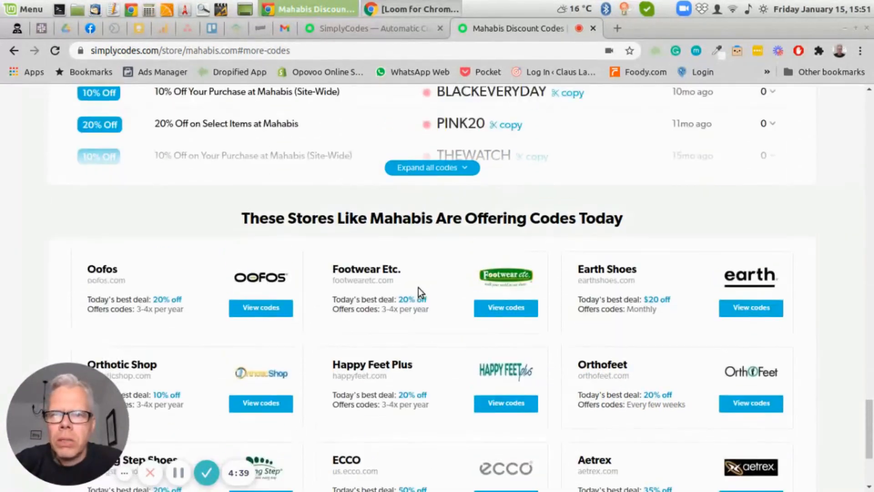
pyautogui.scroll(-3)
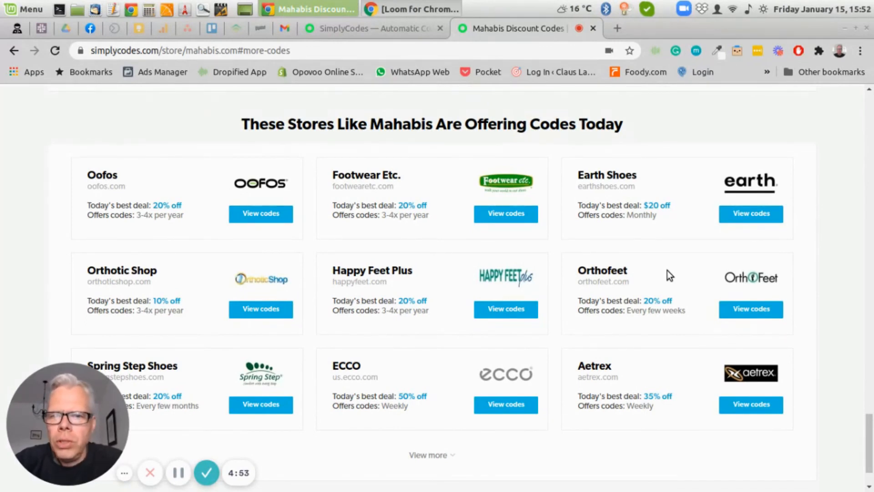
pyautogui.moveTo(563, 217)
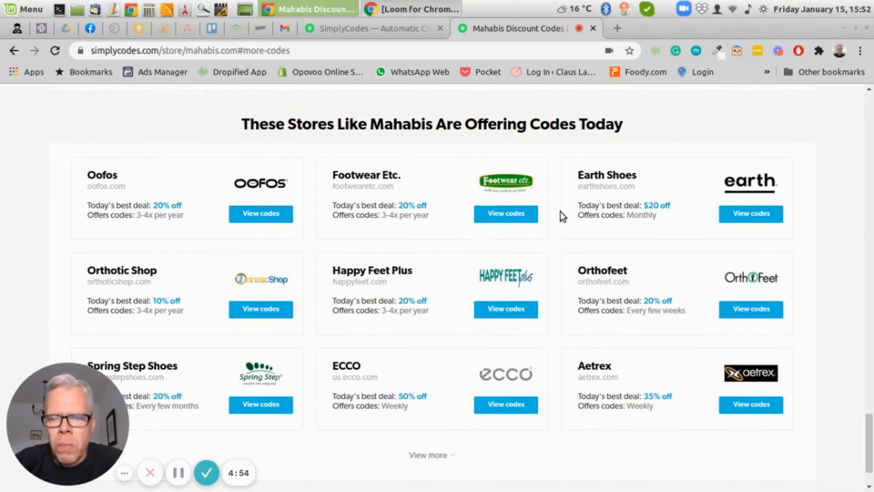
pyautogui.moveTo(602, 438)
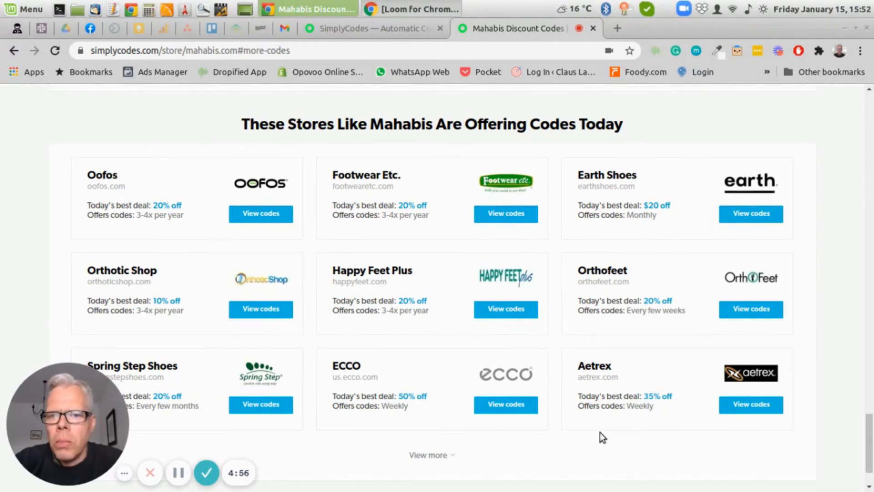
pyautogui.moveTo(712, 428)
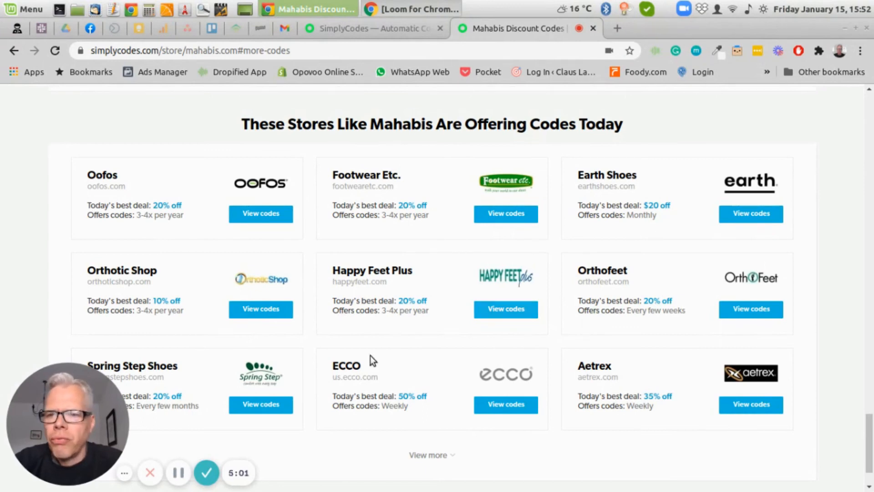
pyautogui.scroll(-3)
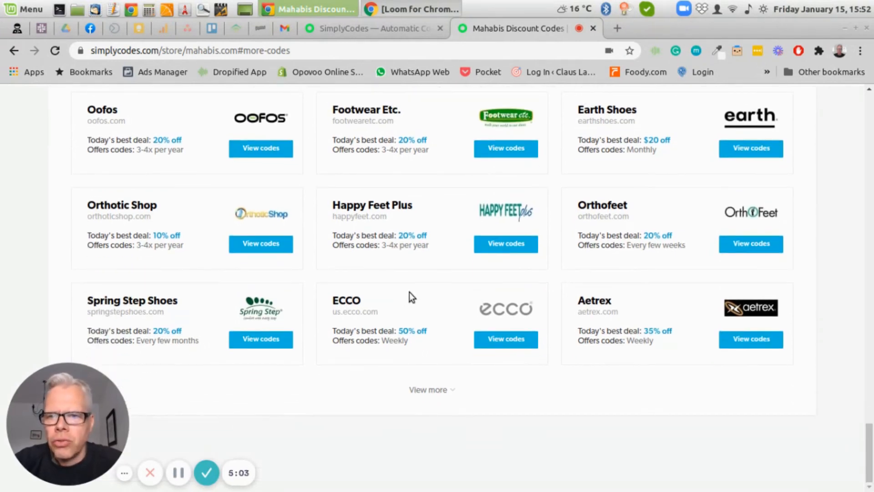
pyautogui.scroll(3)
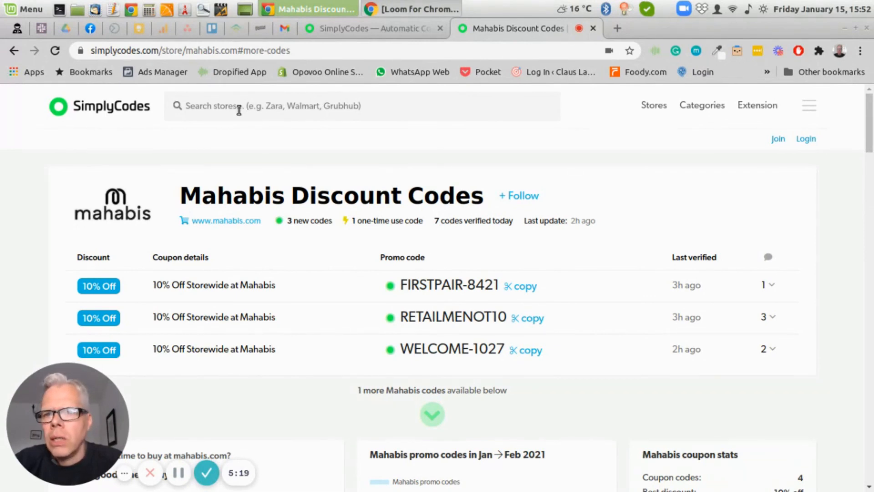
pyautogui.moveTo(524, 94)
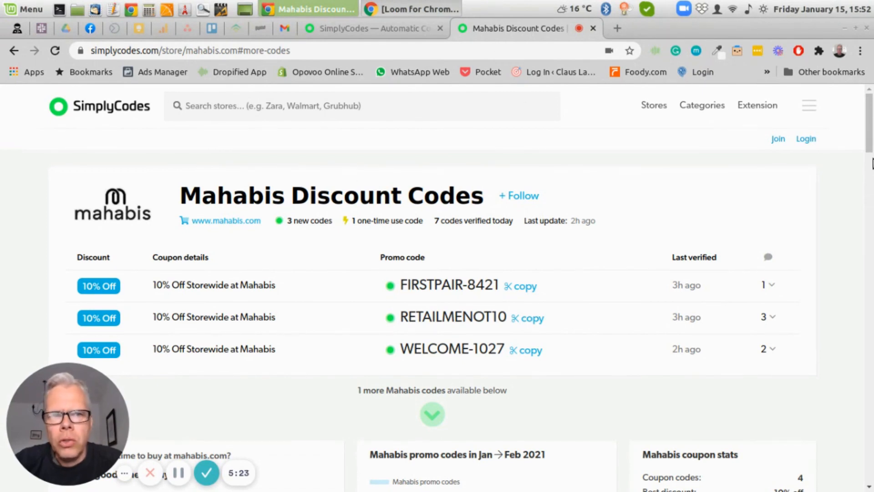
pyautogui.scroll(-3)
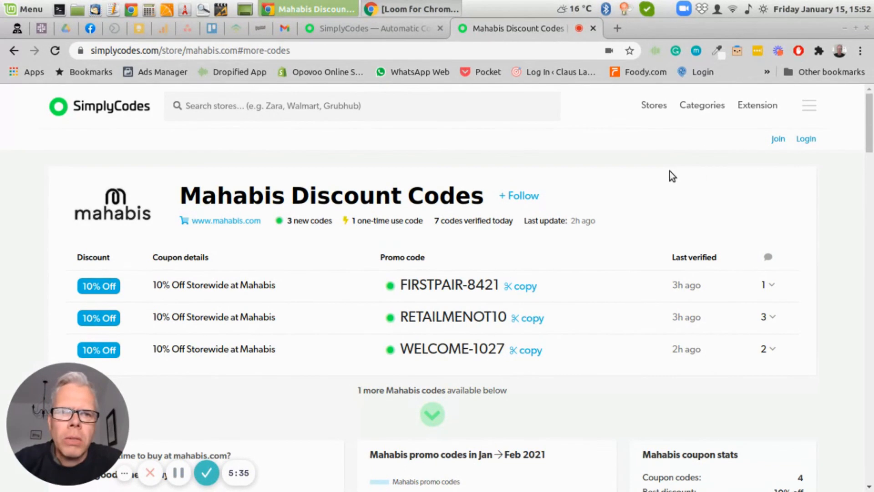
pyautogui.moveTo(658, 187)
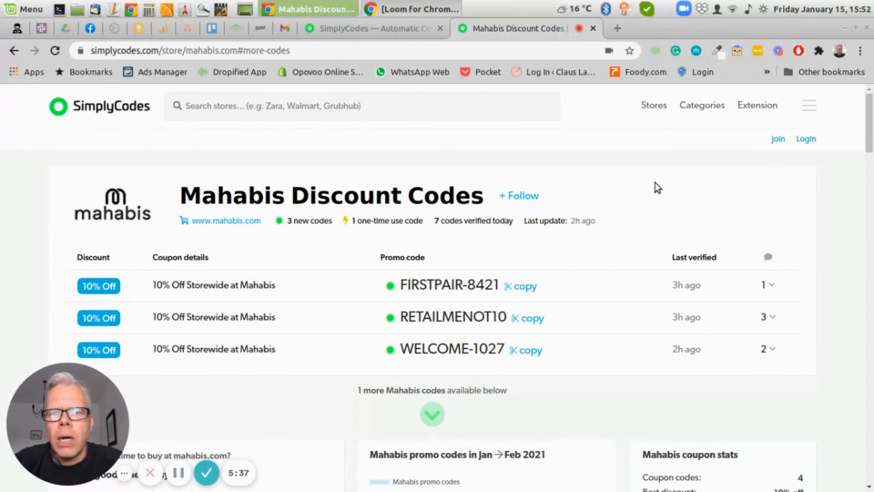